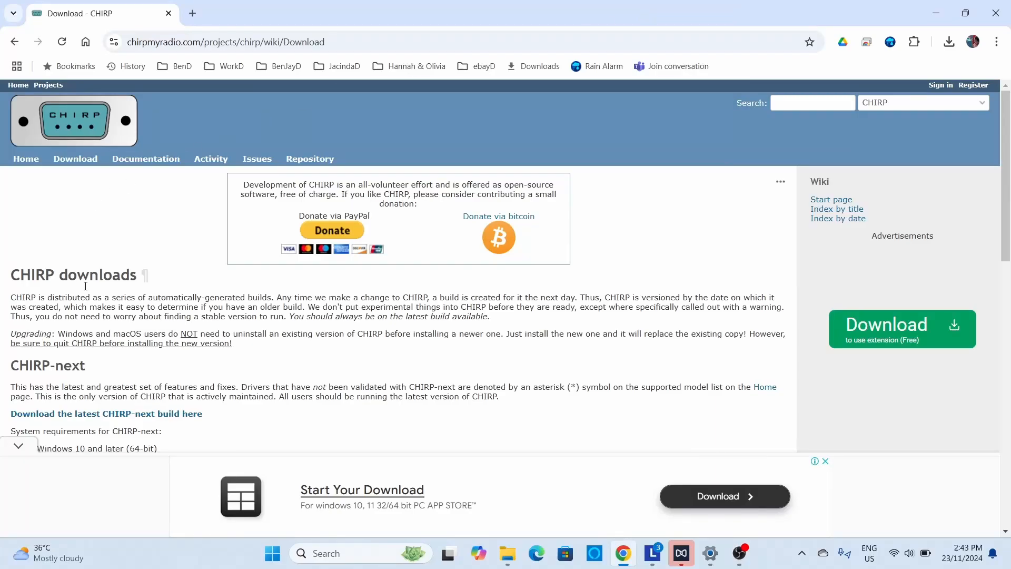
pyautogui.moveTo(76, 418)
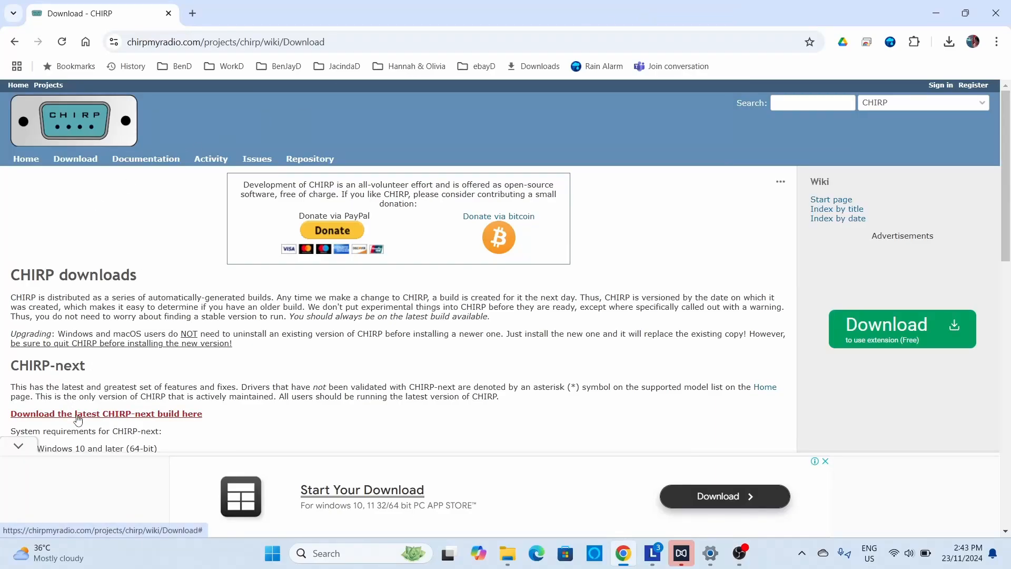
# Download chirp-next-20241122-installer.exe from the latest CHIRP-next build archive.
pyautogui.click(105, 412)
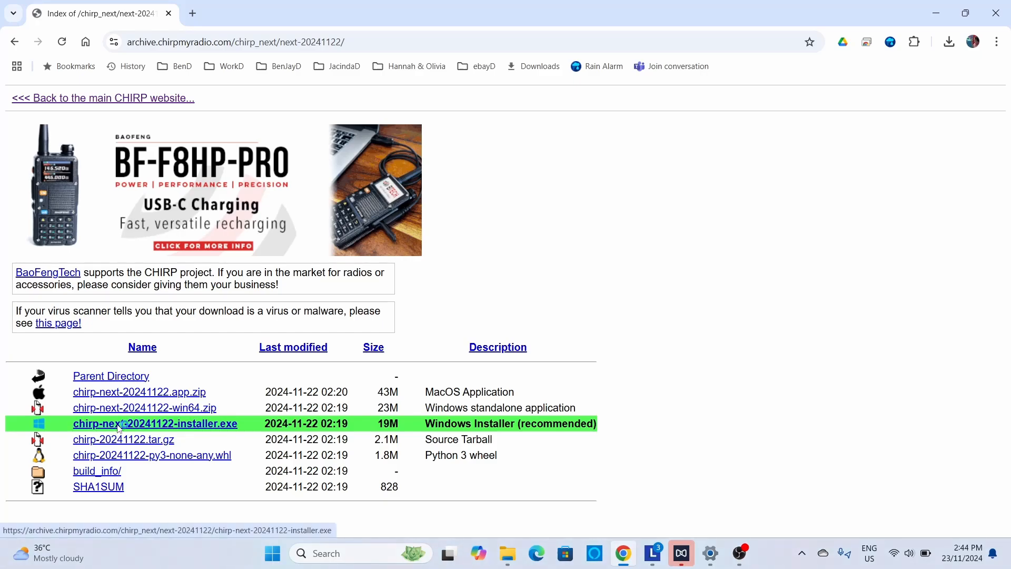
pyautogui.click(153, 424)
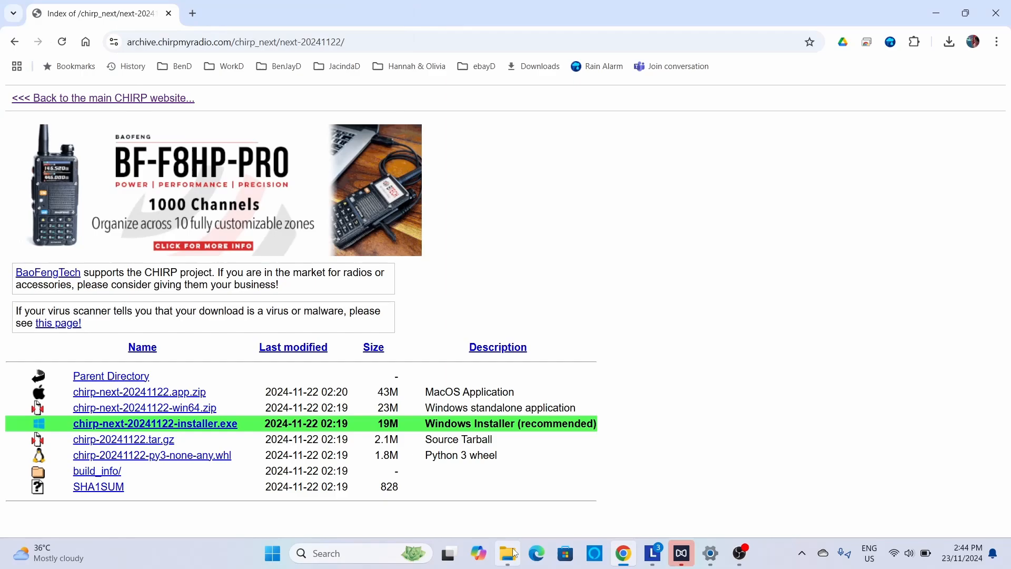
# Run the chirp-next-20241122 installer from the Radio downloads folder, agree to the license and finish with Run CHIRP checked.
pyautogui.click(507, 552)
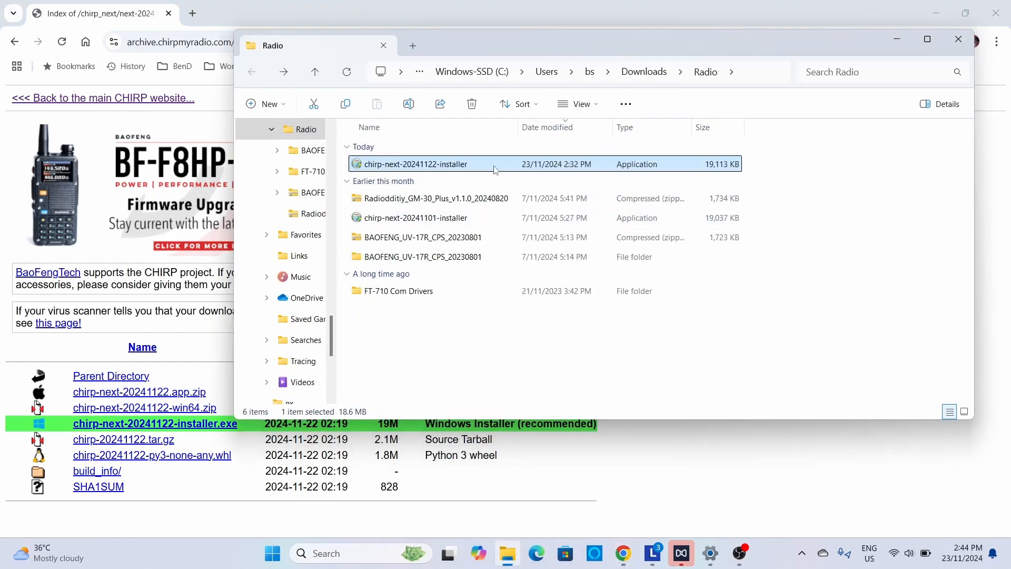
pyautogui.doubleClick(416, 164)
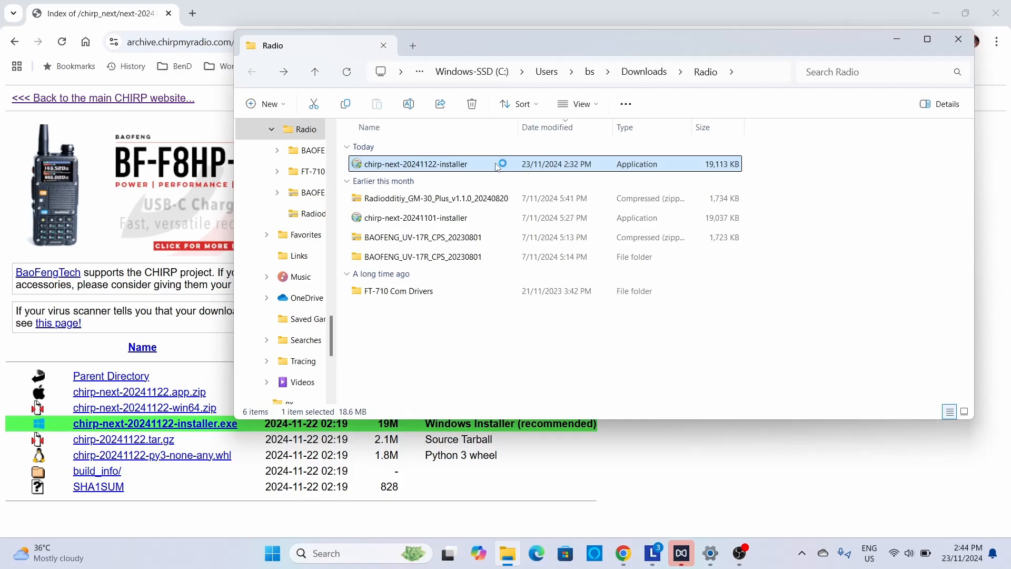
pyautogui.doubleClick(413, 164)
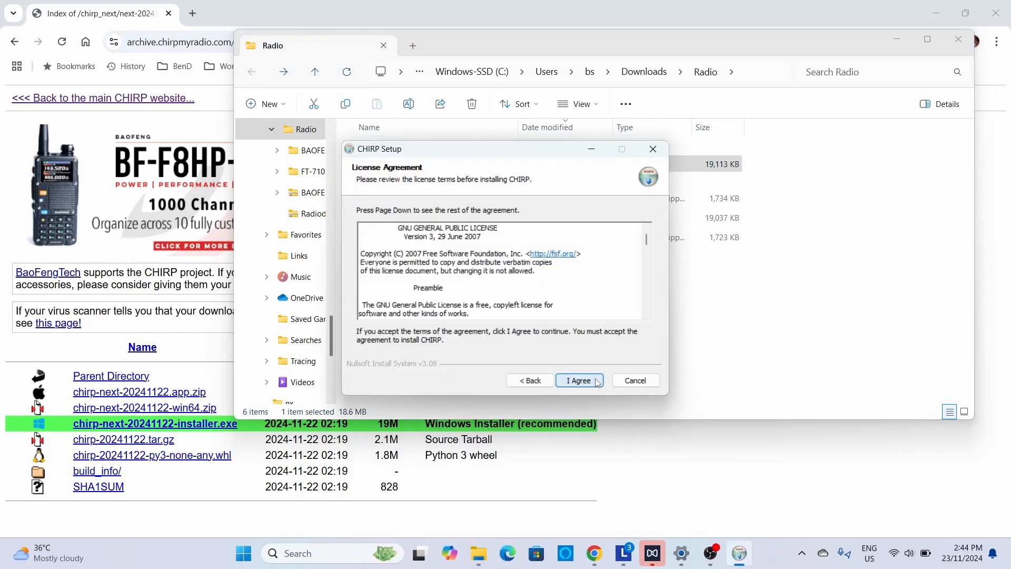
pyautogui.click(578, 380)
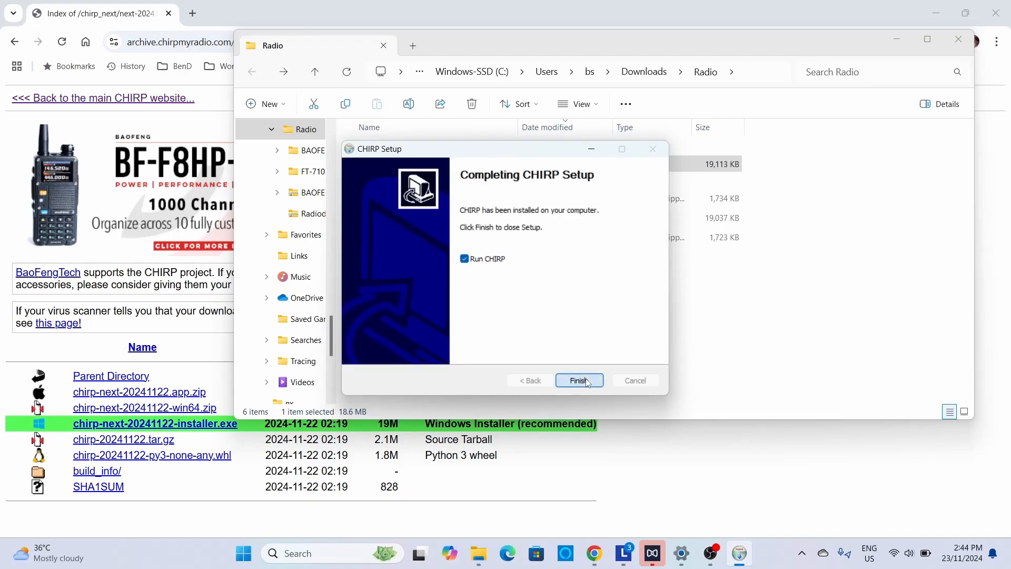
pyautogui.click(578, 380)
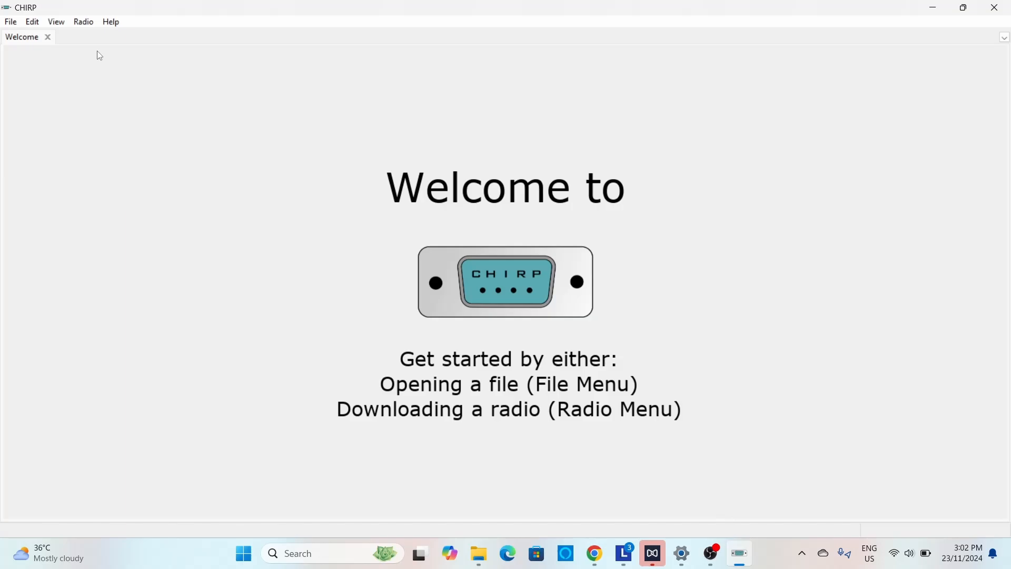
# Start Radio > Download from radio with vendor Baofeng and model GT-5R, ready to choose the port.
pyautogui.click(82, 21)
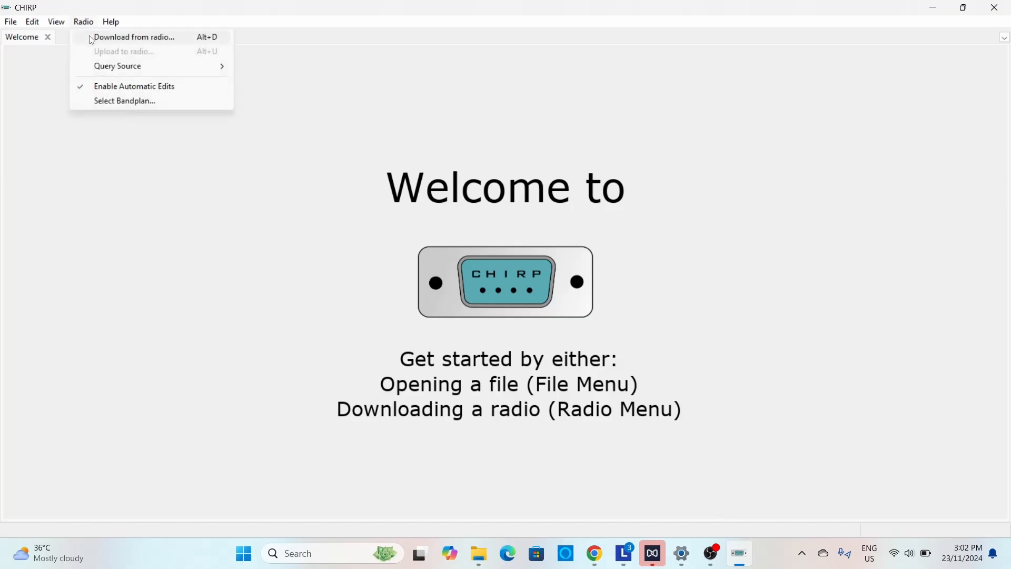
pyautogui.click(133, 37)
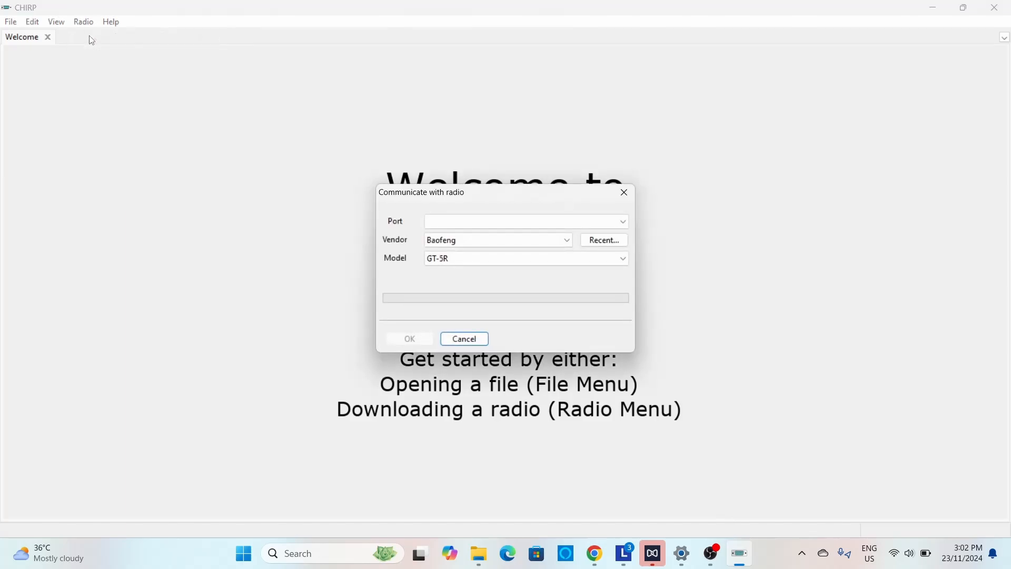
pyautogui.click(526, 258)
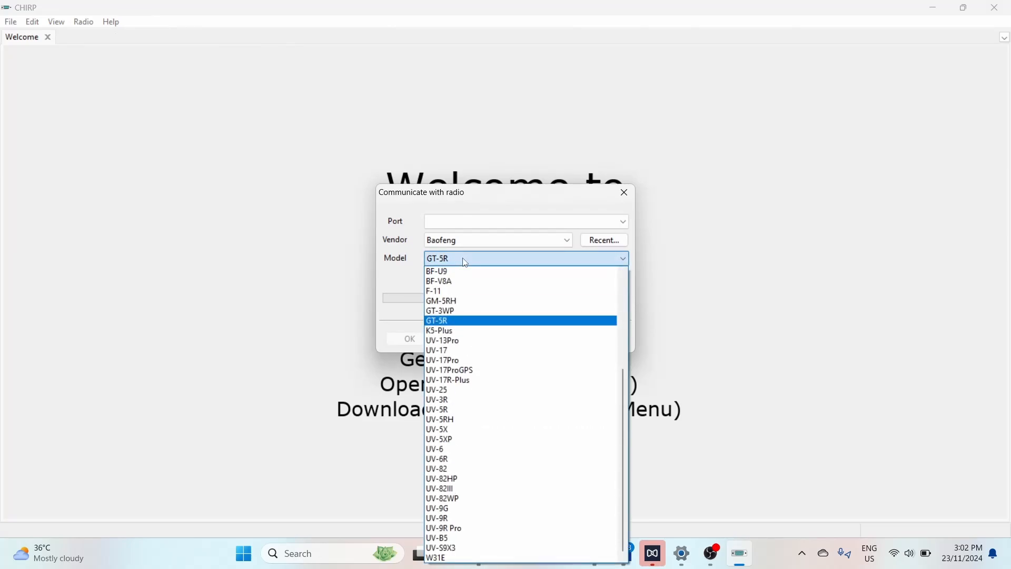
pyautogui.click(436, 320)
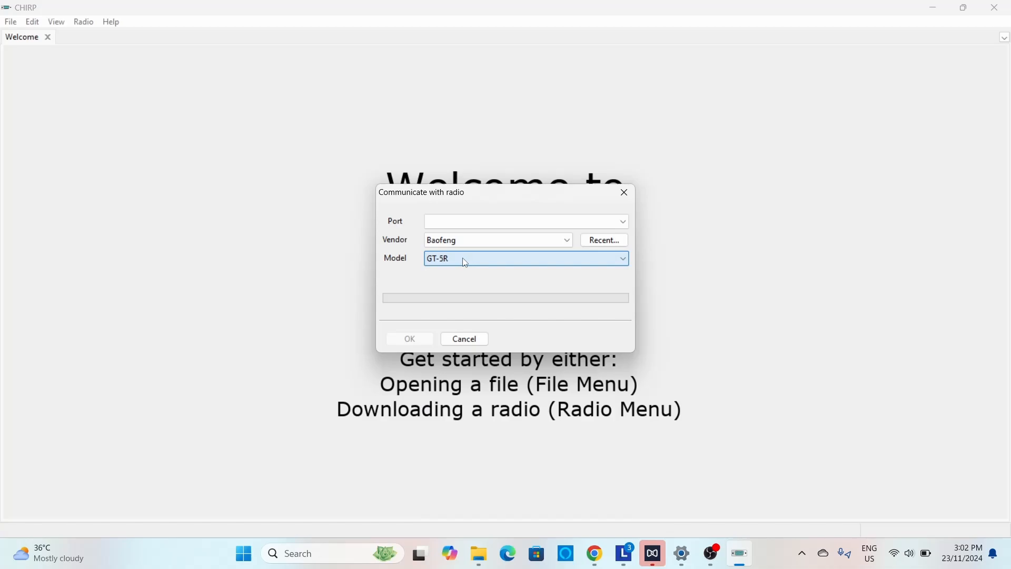
pyautogui.click(523, 220)
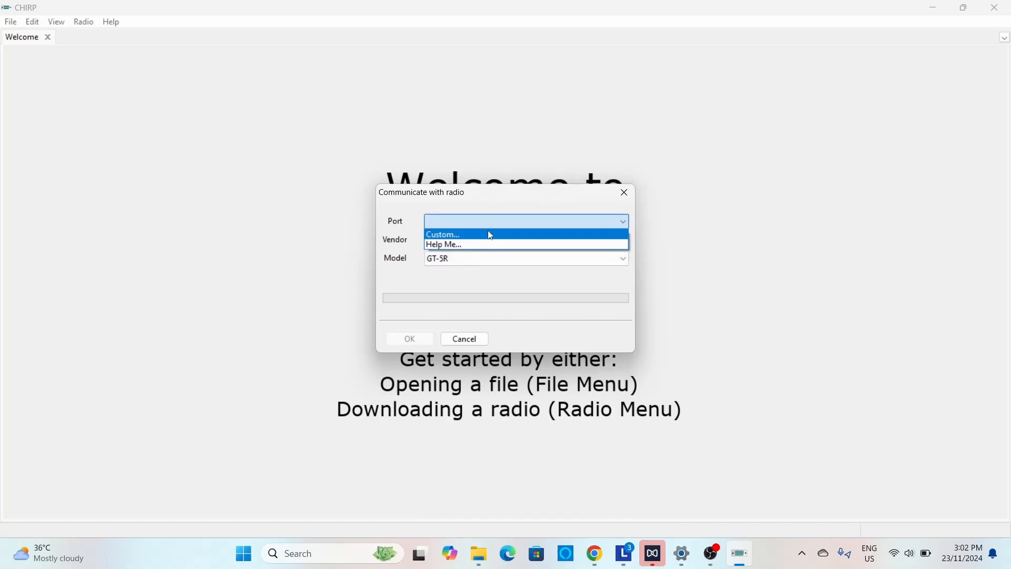
pyautogui.moveTo(486, 244)
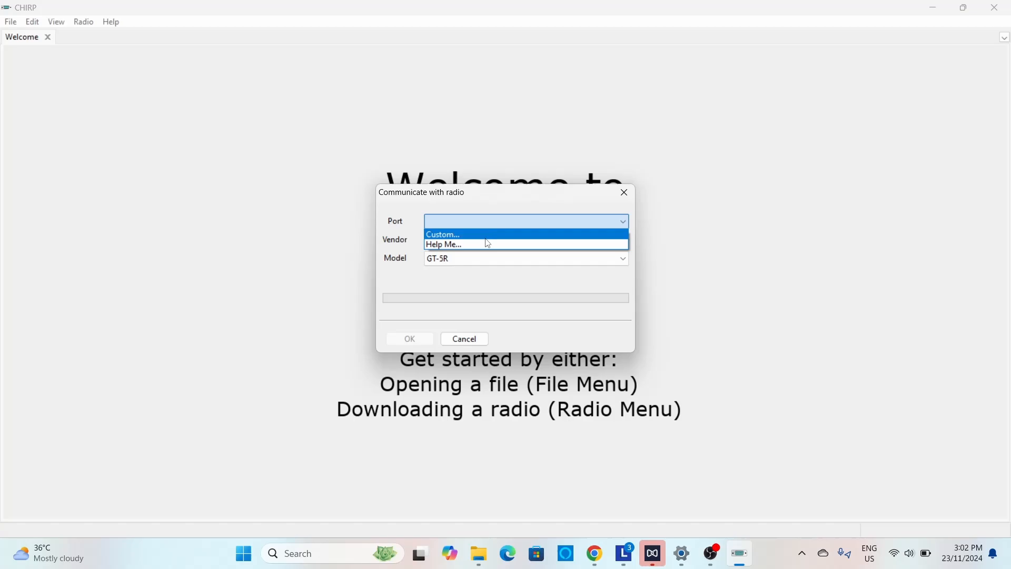
# Use Help Me... to detect the cable and accept COM3 (USB-SERIAL CH340) as the port.
pyautogui.click(444, 243)
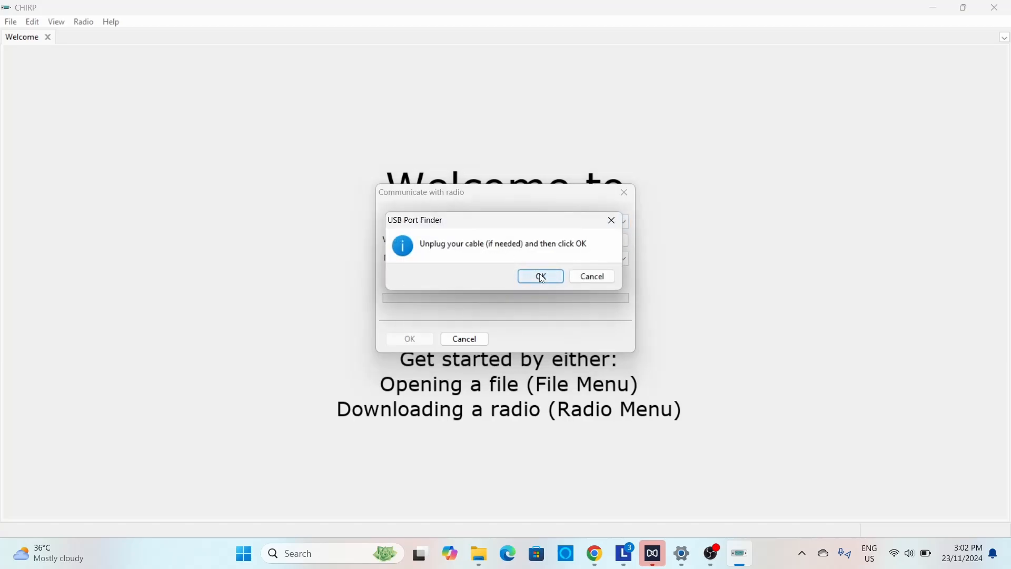
pyautogui.click(540, 276)
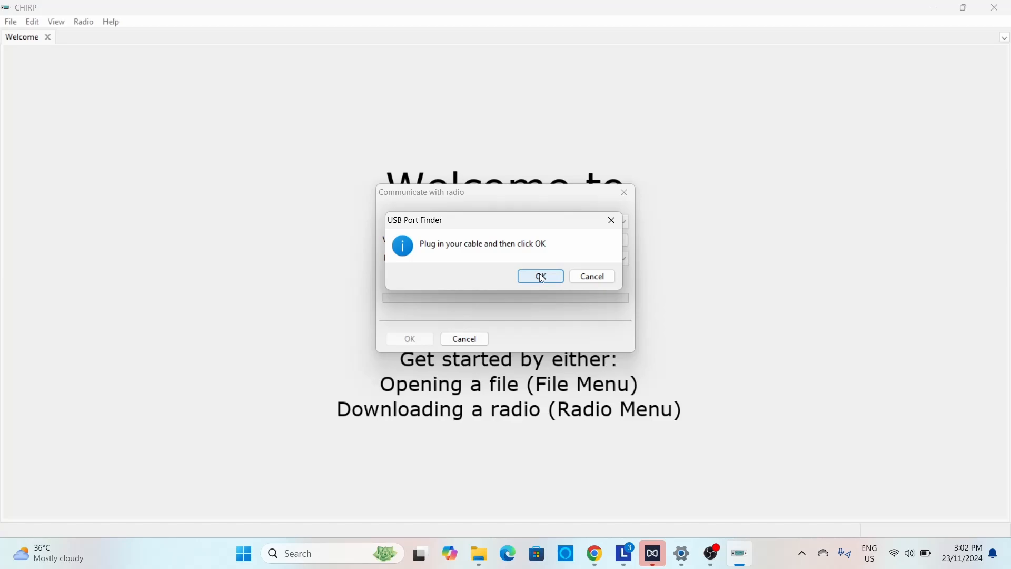
pyautogui.click(539, 276)
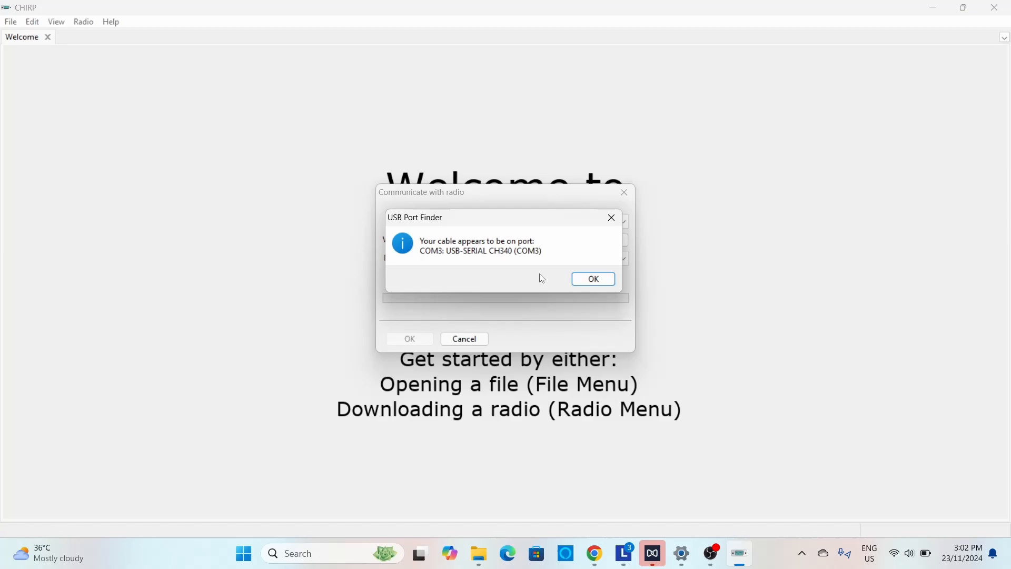
pyautogui.click(590, 278)
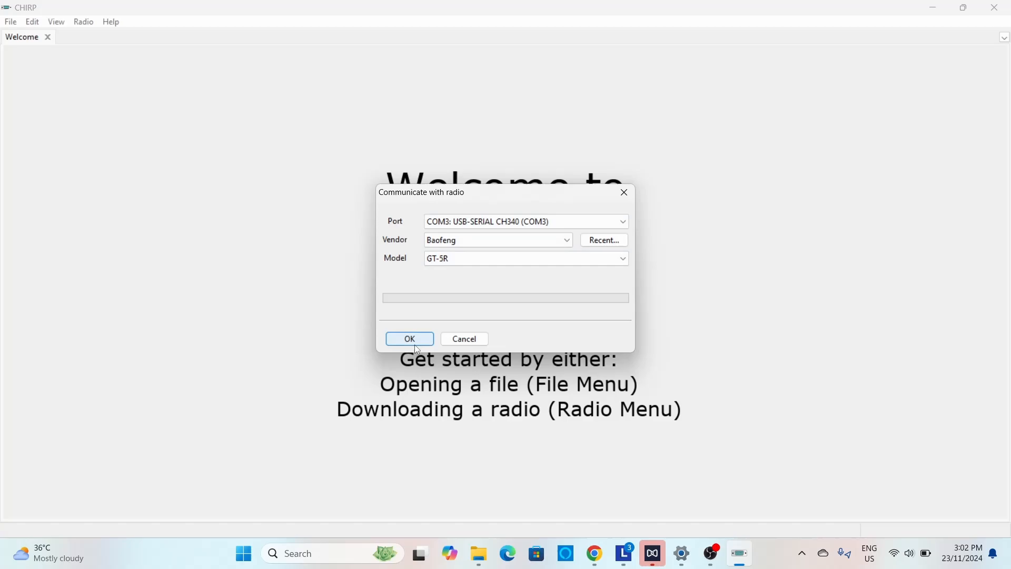
# Confirm the download so the GT-5R's memory channels are read into a new image.
pyautogui.click(408, 338)
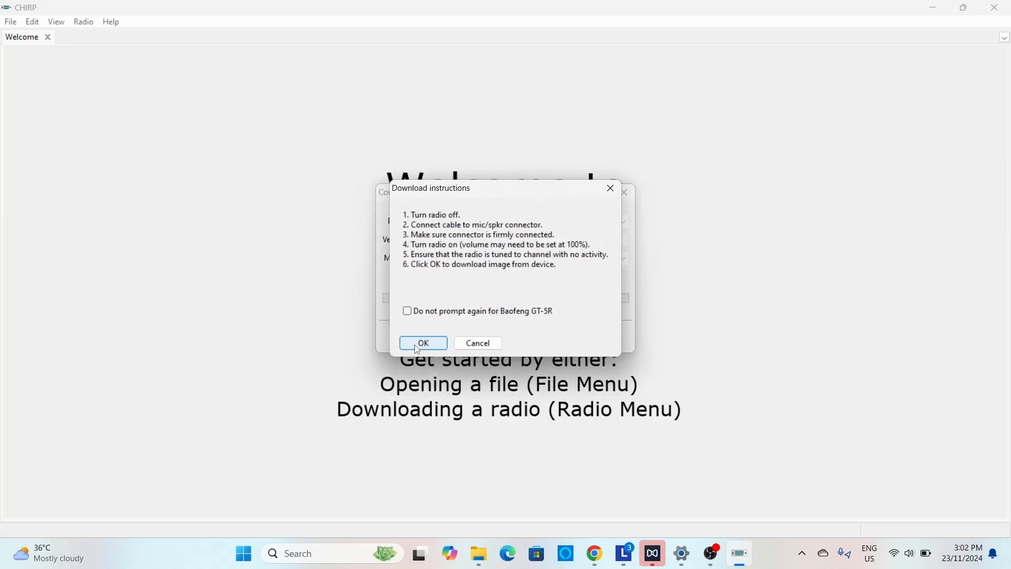
pyautogui.click(422, 342)
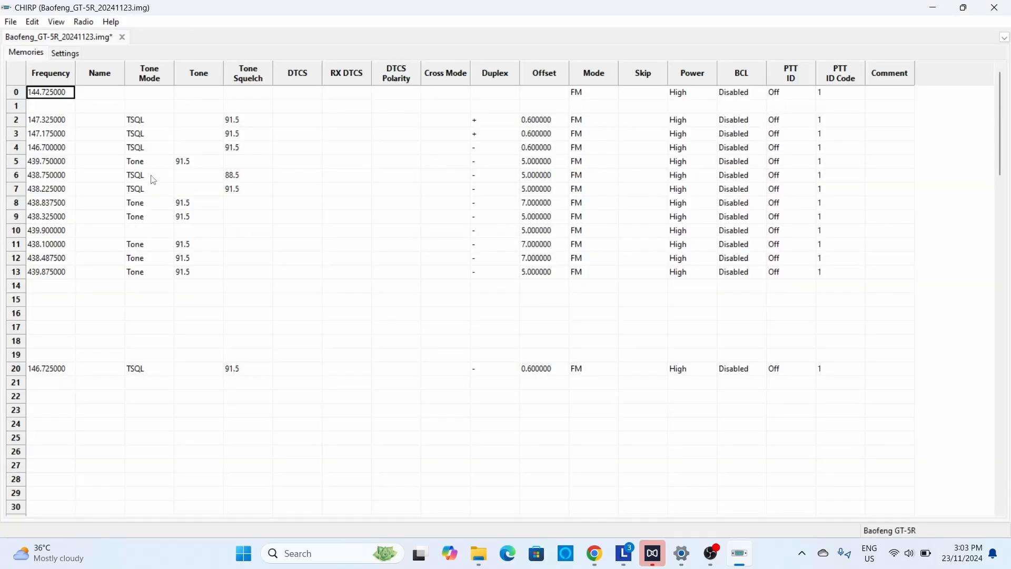
# Start Save As and point it at the BaofengGT-5Rpro folder under AmateurRadio.
pyautogui.click(10, 21)
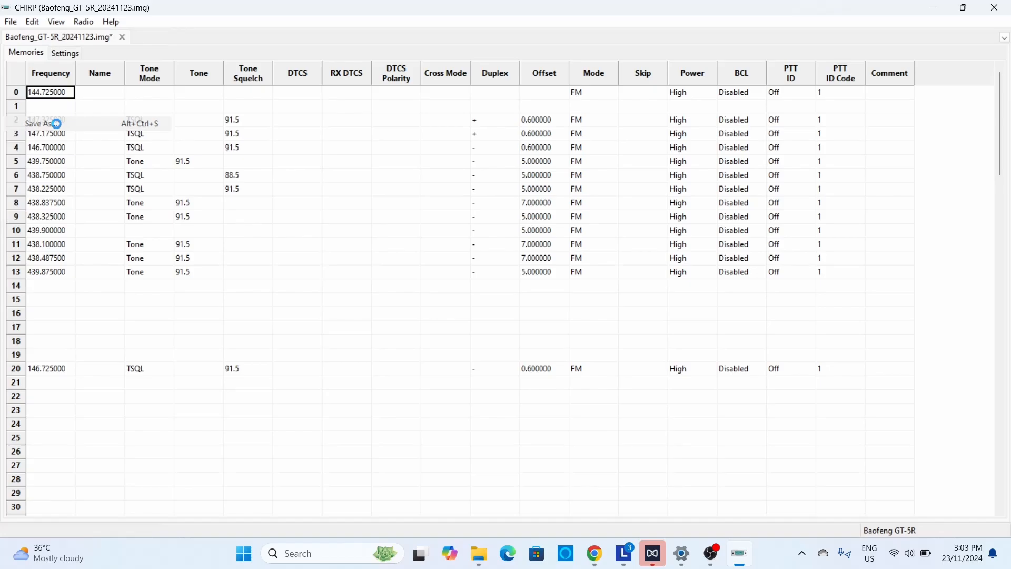
pyautogui.click(37, 123)
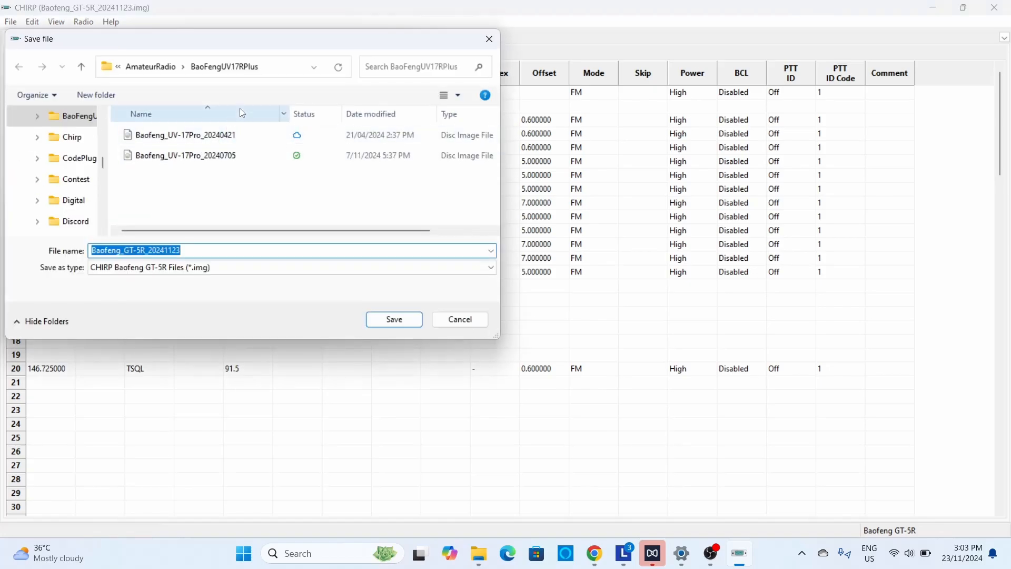
pyautogui.moveTo(257, 183)
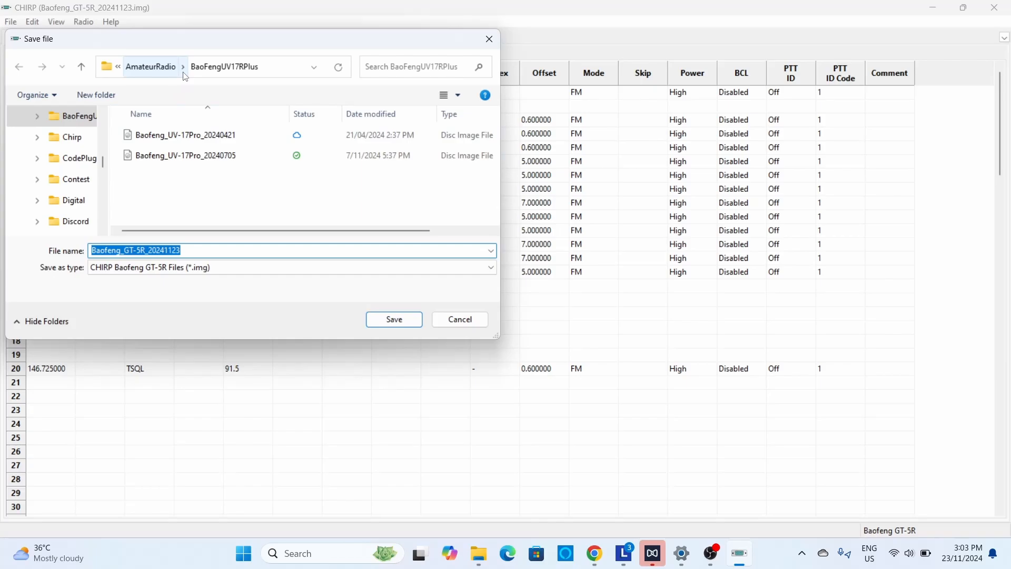
pyautogui.click(183, 66)
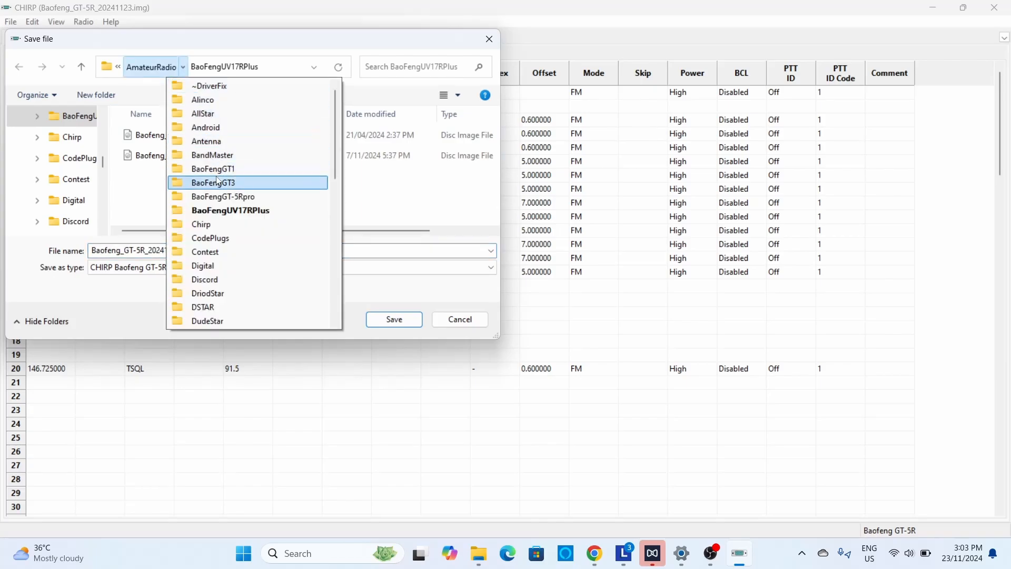
pyautogui.click(223, 195)
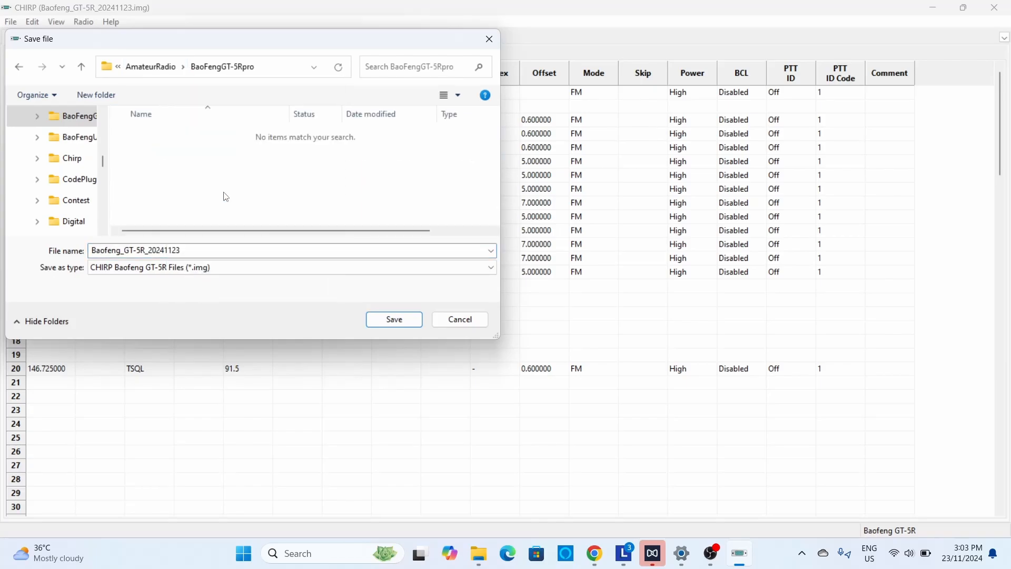
pyautogui.moveTo(392, 319)
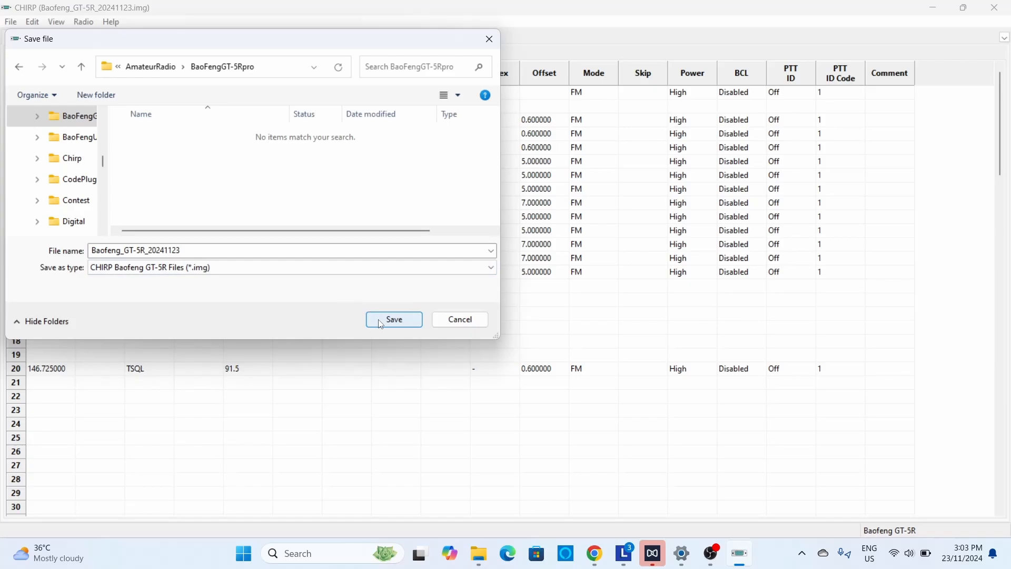
# Save the image as Baofeng_GT-5R_20241123.img and bring up the Radio menu's query sources.
pyautogui.click(392, 319)
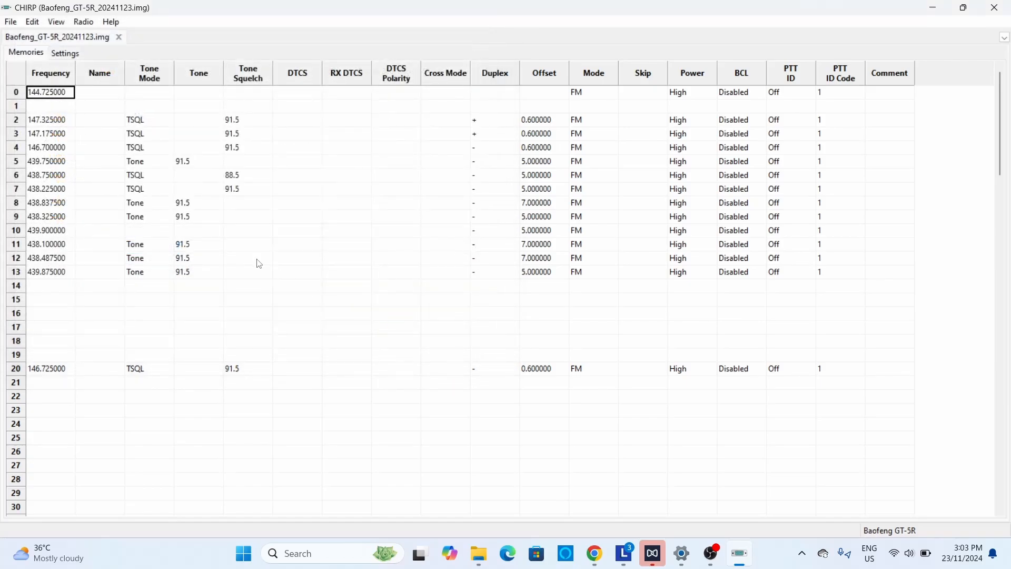
pyautogui.click(82, 21)
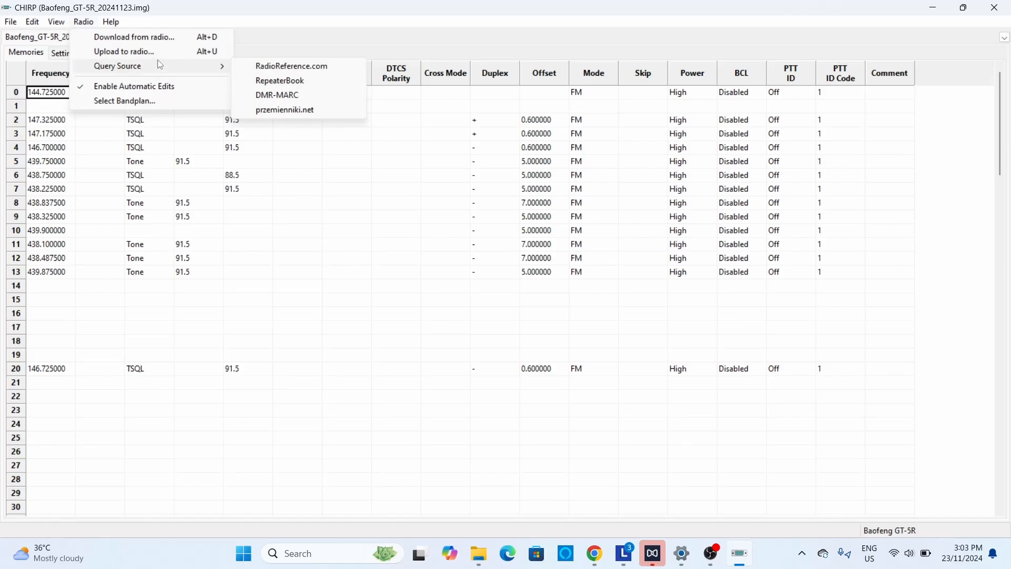
pyautogui.moveTo(279, 81)
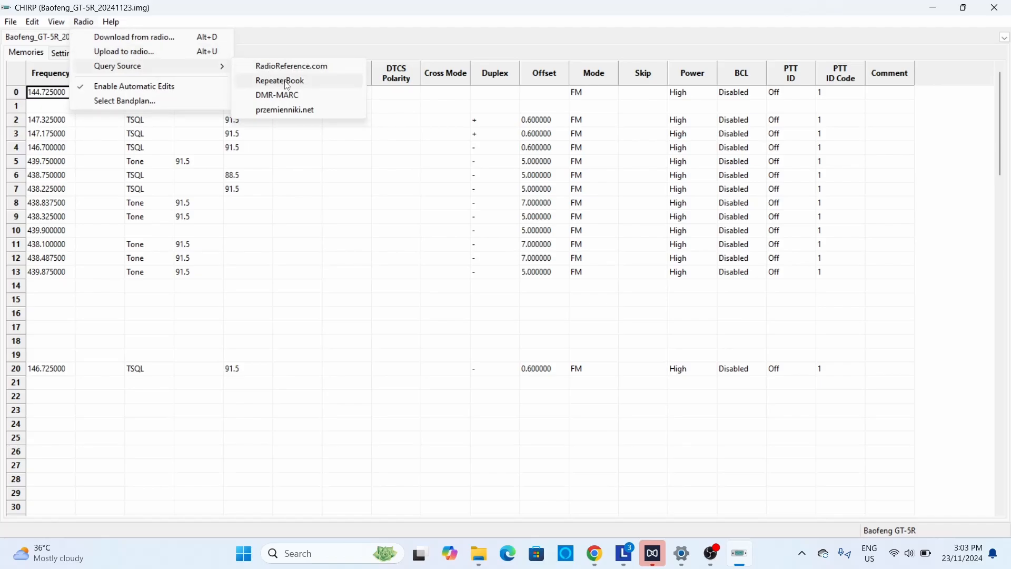
# Query RepeaterBook for Alaska repeaters limited to the 2 Meter and 70cm bands and FM mode.
pyautogui.click(279, 80)
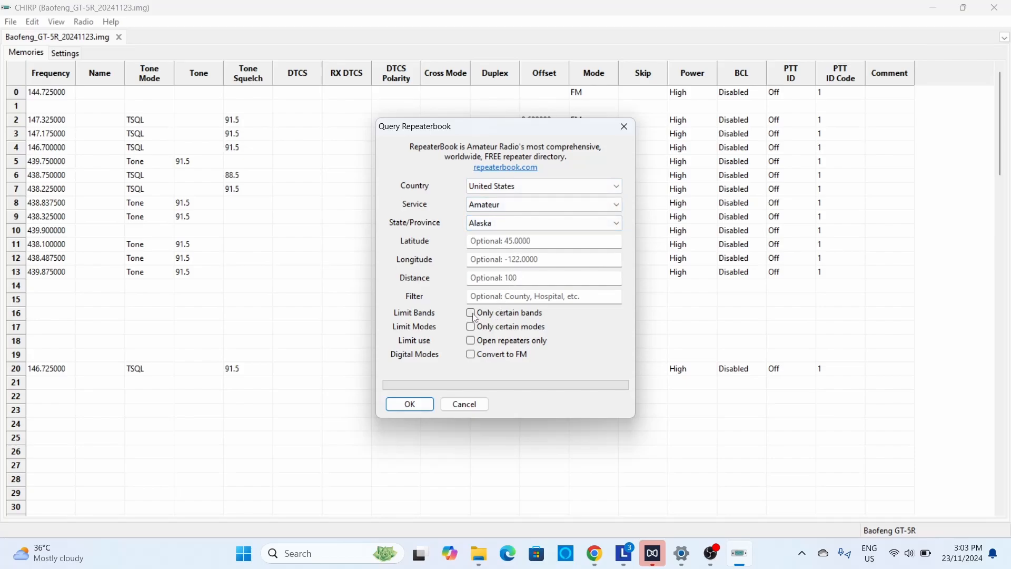
pyautogui.click(471, 313)
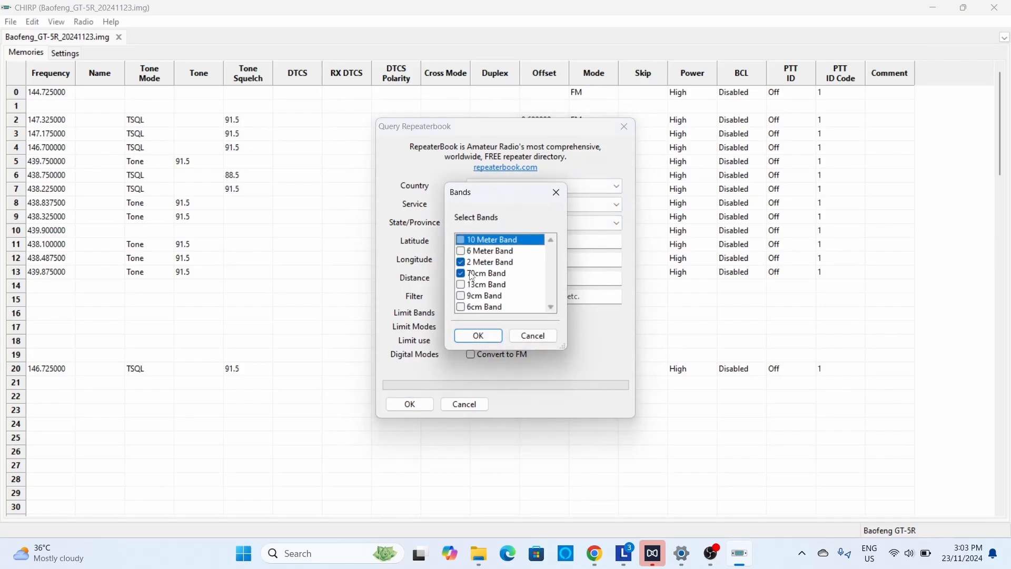
pyautogui.click(477, 335)
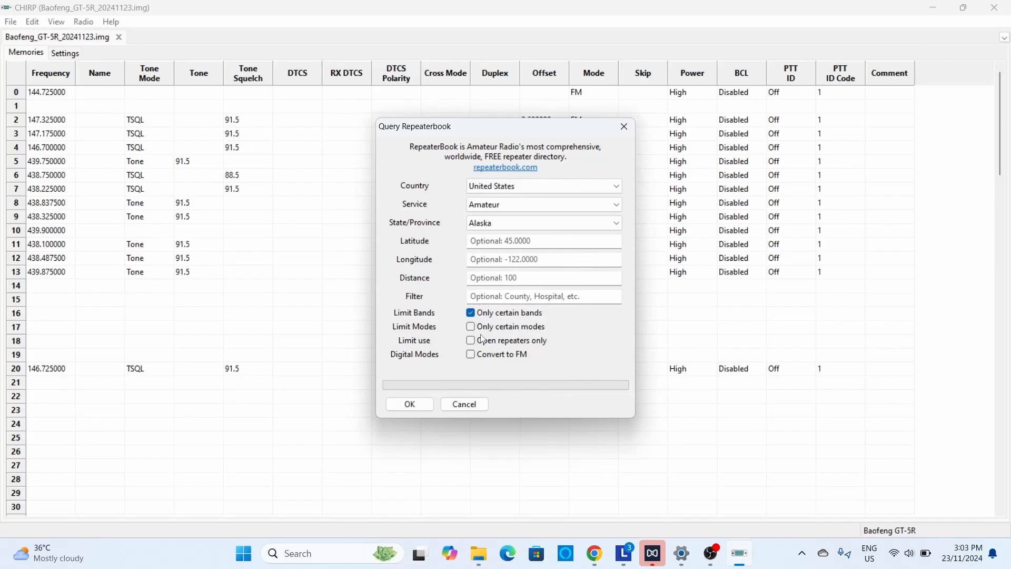
pyautogui.click(471, 326)
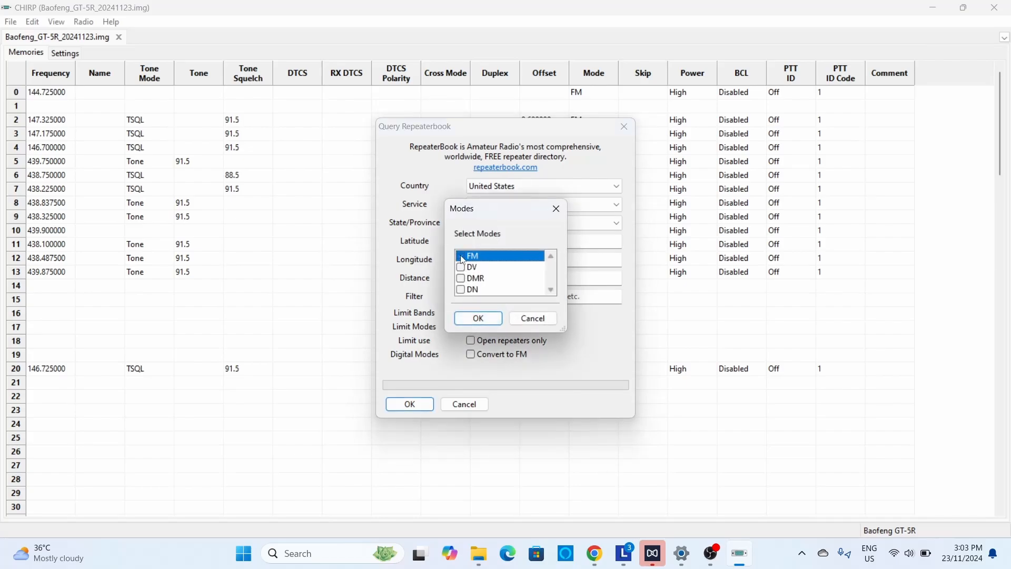
pyautogui.click(461, 255)
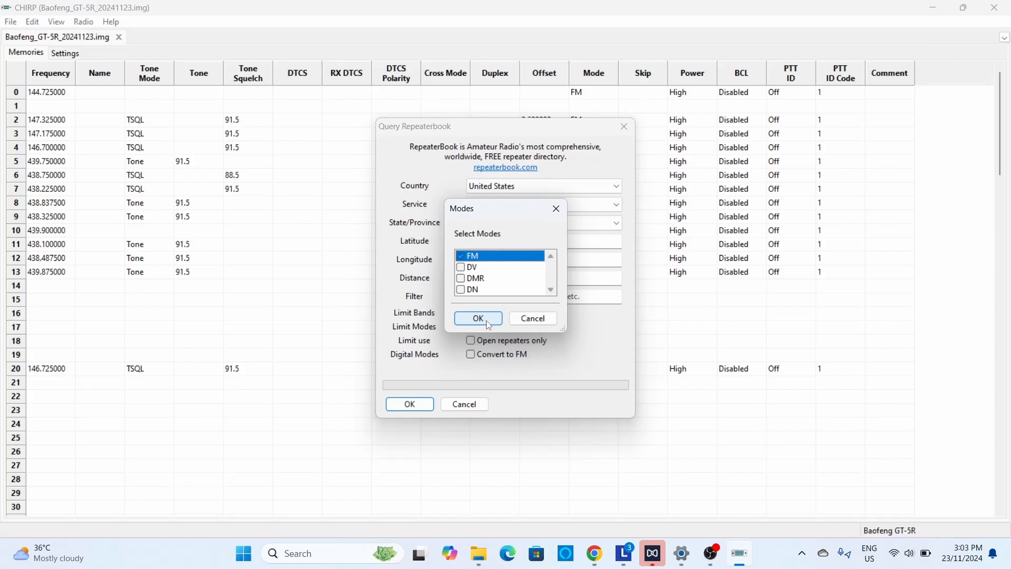
pyautogui.click(477, 317)
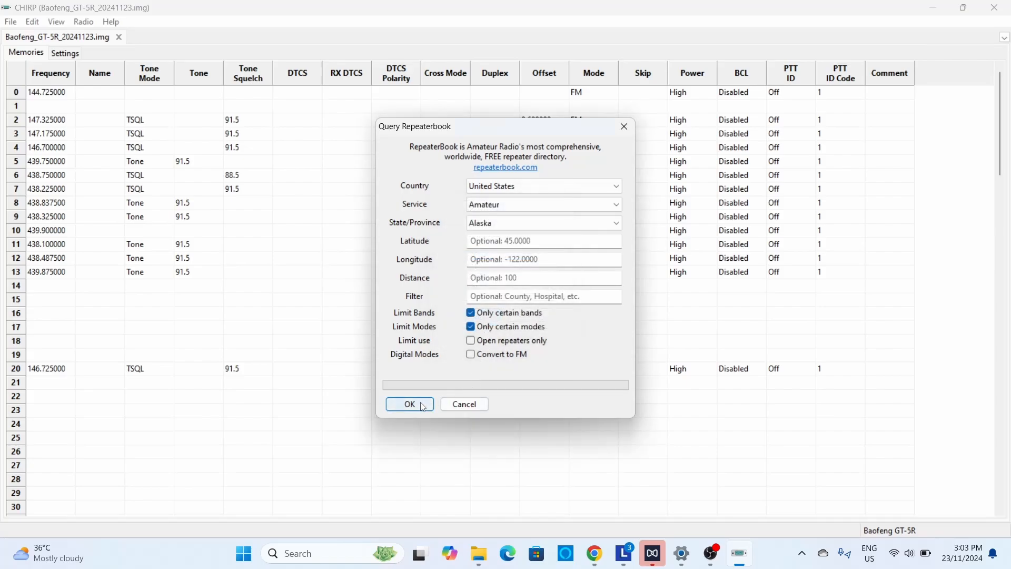
pyautogui.click(409, 404)
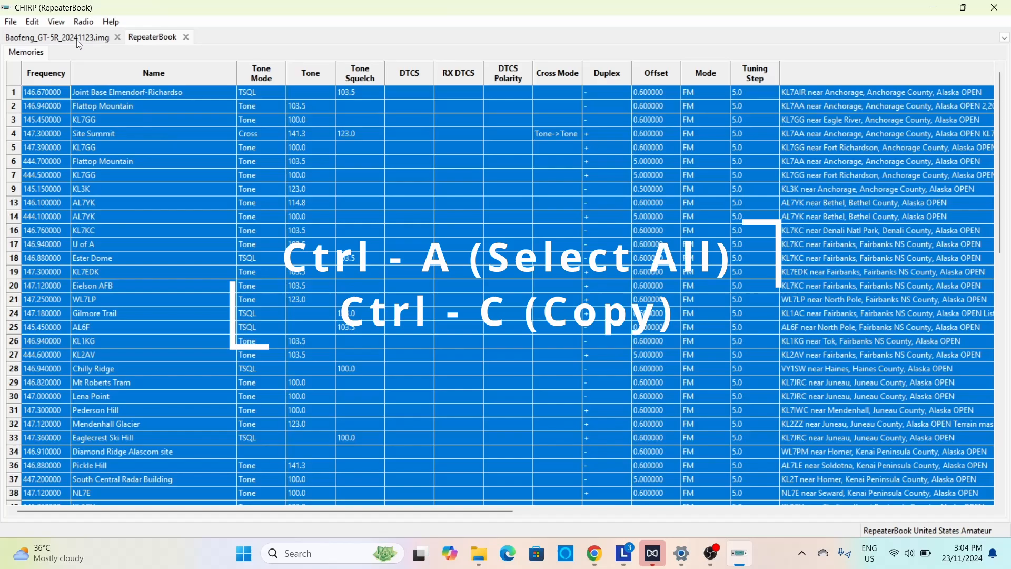
# Paste the copied RepeaterBook repeaters into the GT-5R image, agreeing to overwrite the existing memories.
pyautogui.click(58, 37)
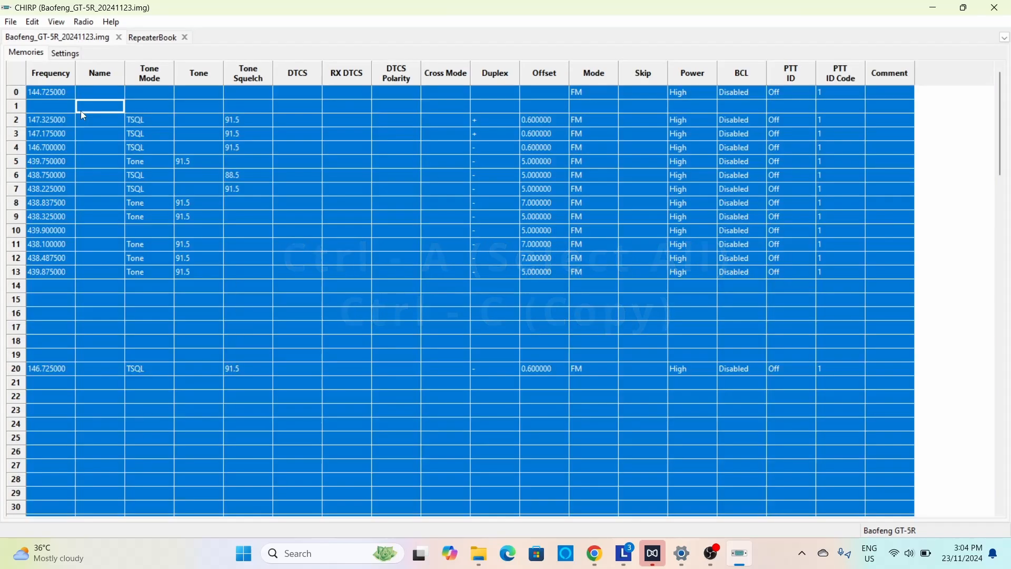
pyautogui.press('ctrl+v')
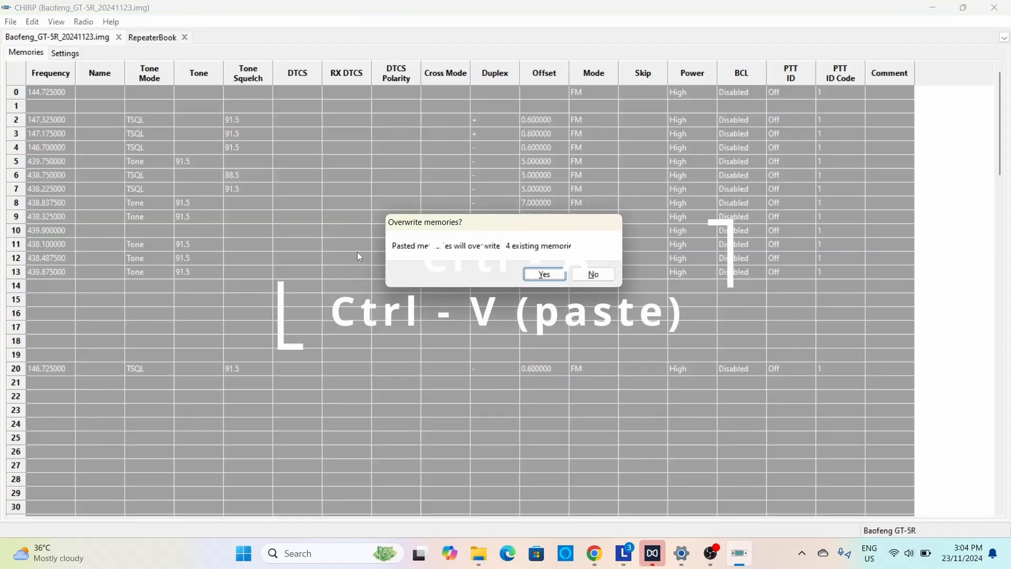
pyautogui.click(543, 274)
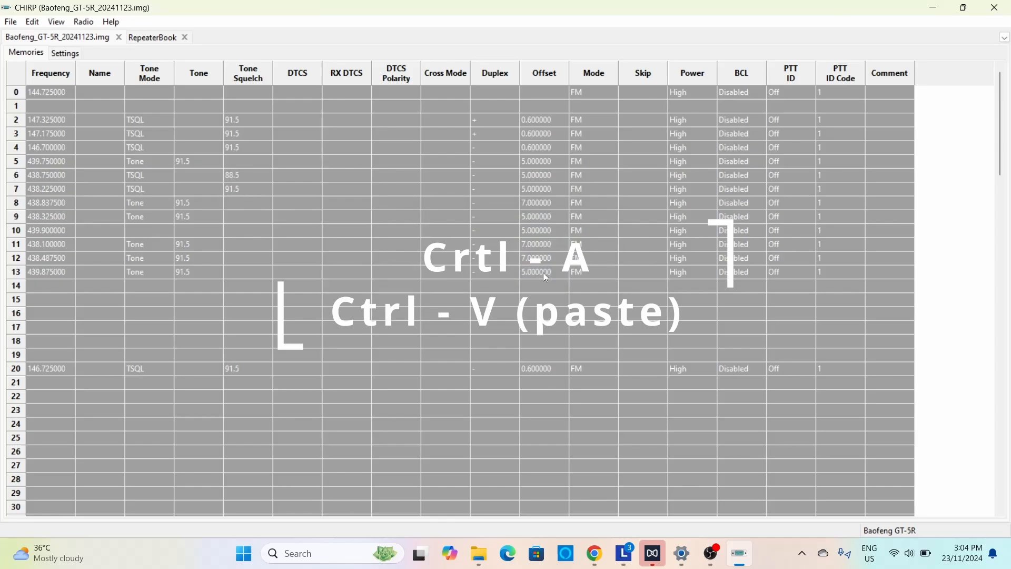
pyautogui.press('ctrl+v')
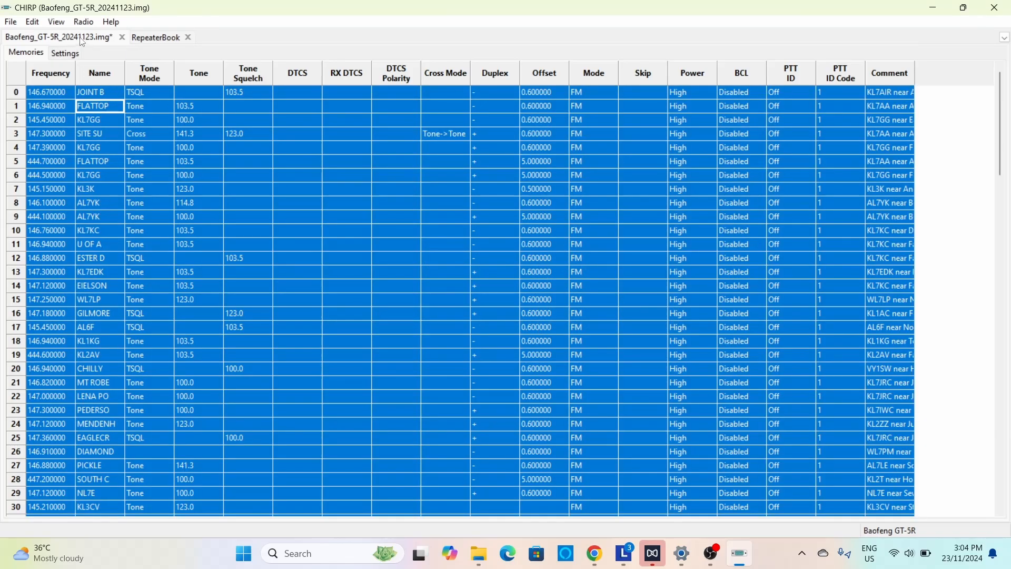
# Save the updated image as a new file named Baofeng_GT-5R_20241123vs2.img.
pyautogui.click(10, 21)
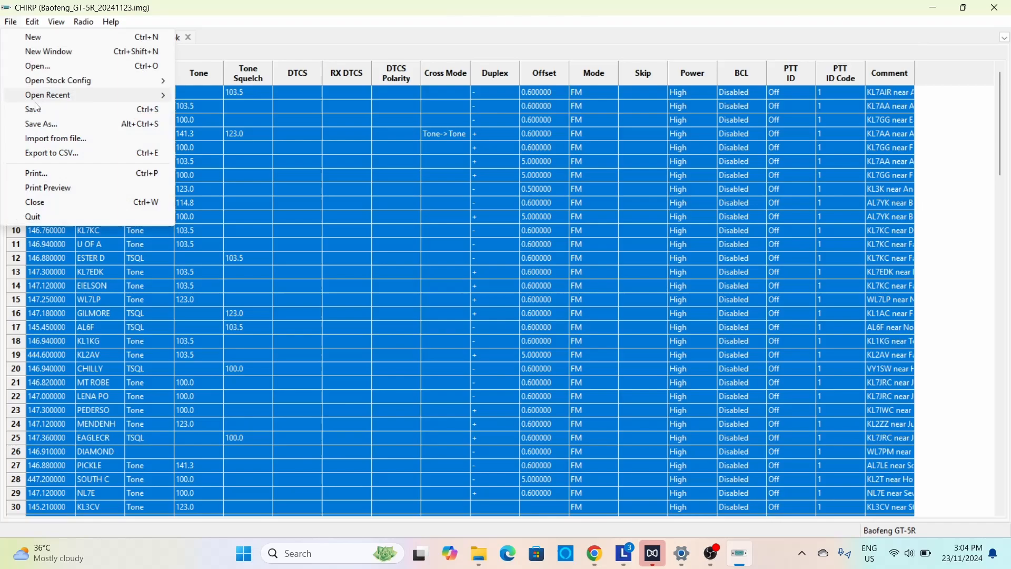
pyautogui.click(41, 125)
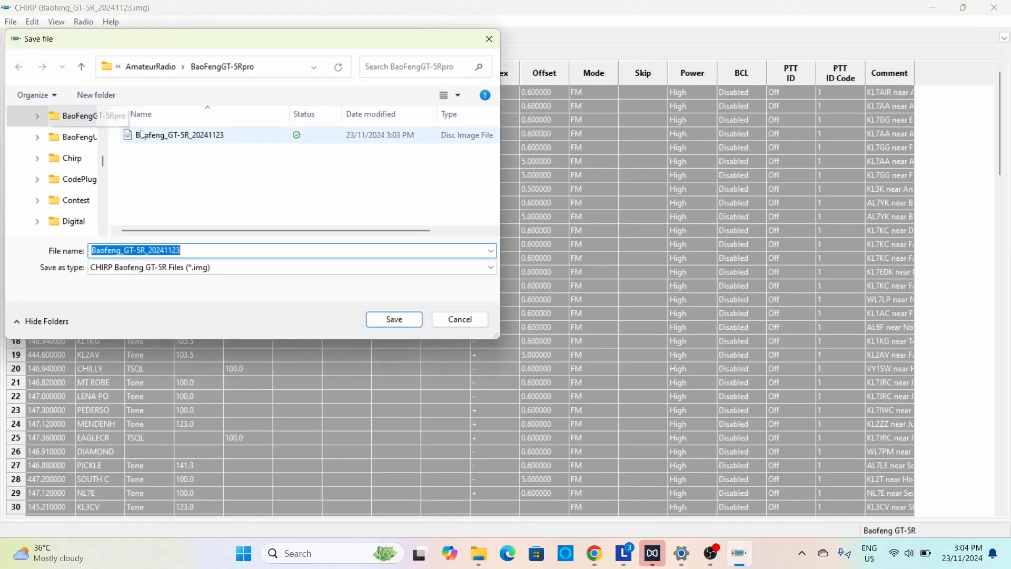
pyautogui.click(184, 251)
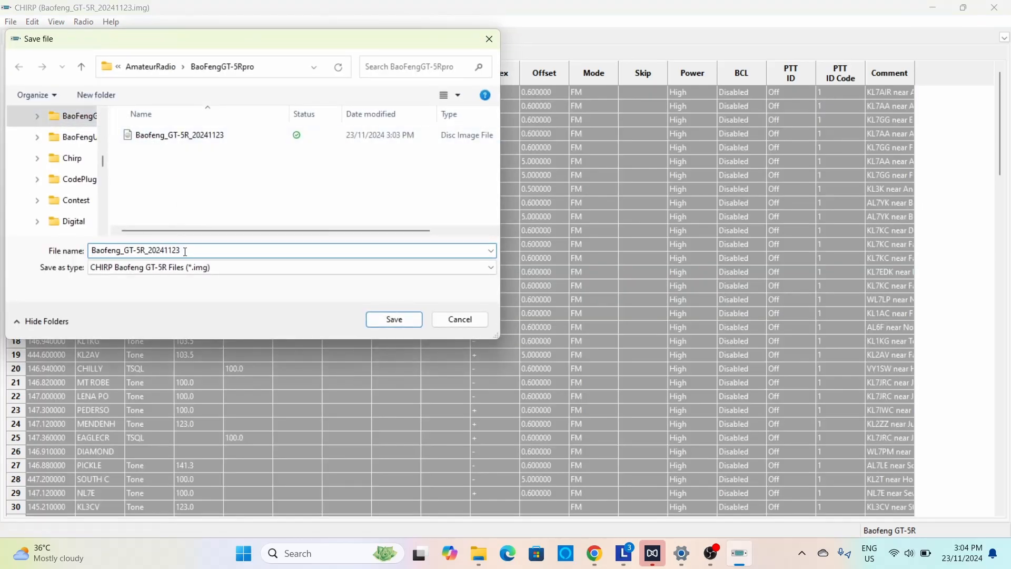
pyautogui.write('vs2')
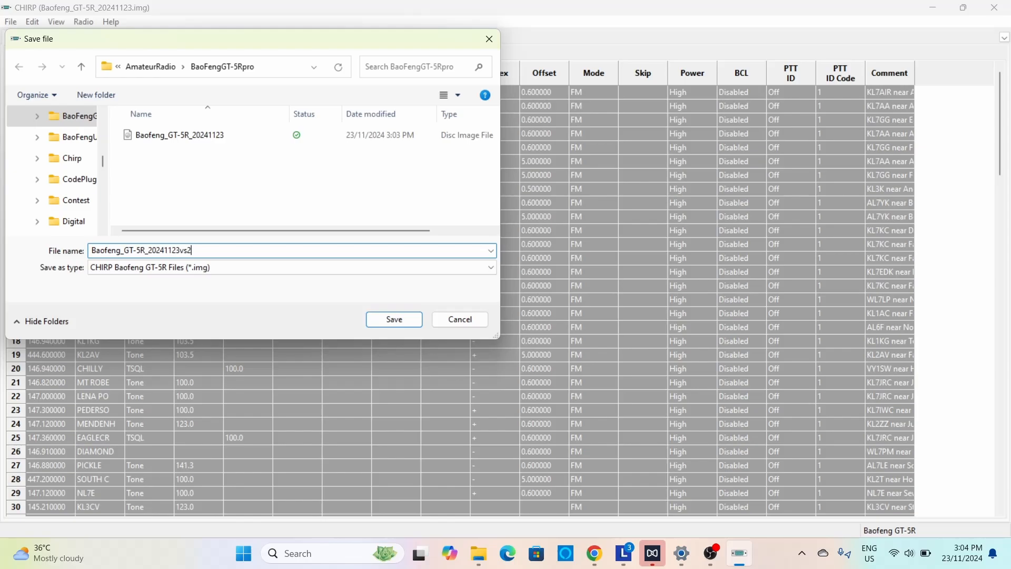
pyautogui.click(393, 319)
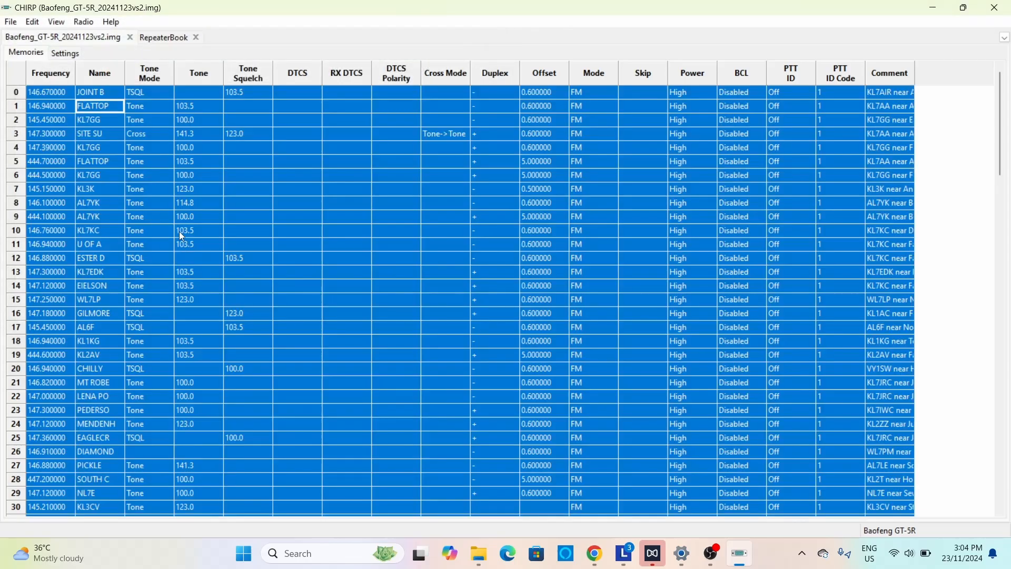
# Browse the Radio menu's repeater query sources without choosing any.
pyautogui.click(82, 21)
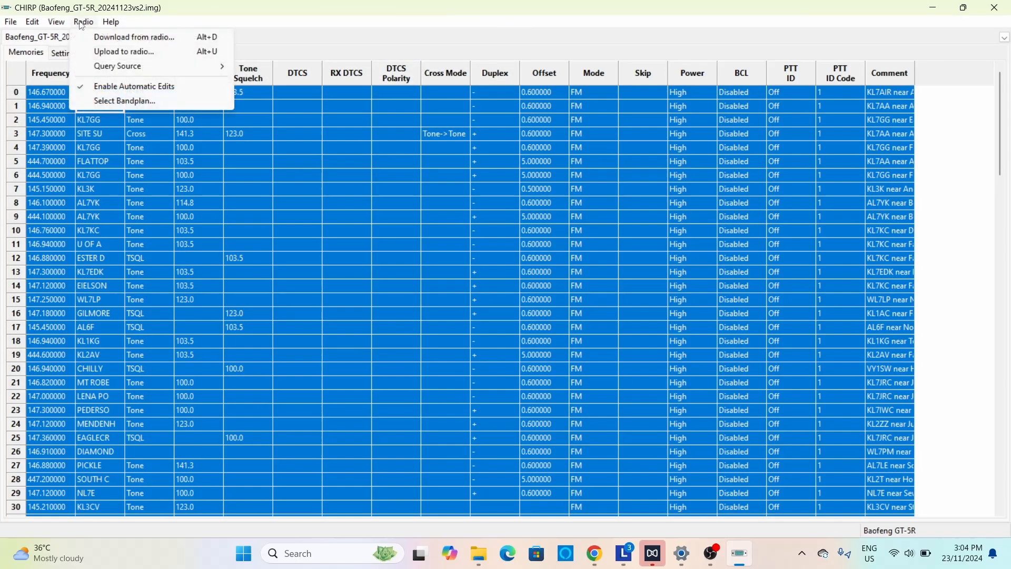
pyautogui.click(117, 65)
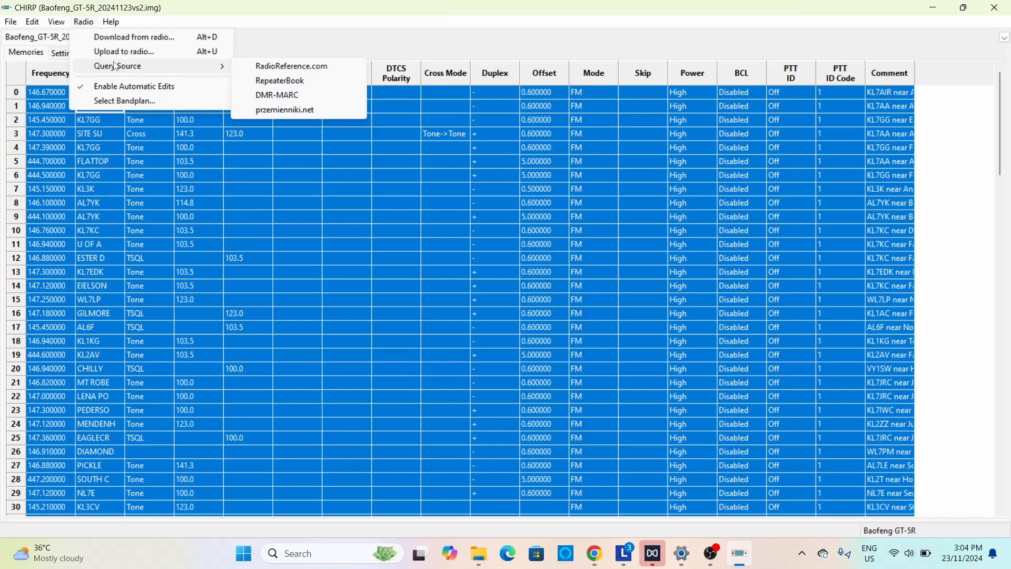
pyautogui.click(279, 81)
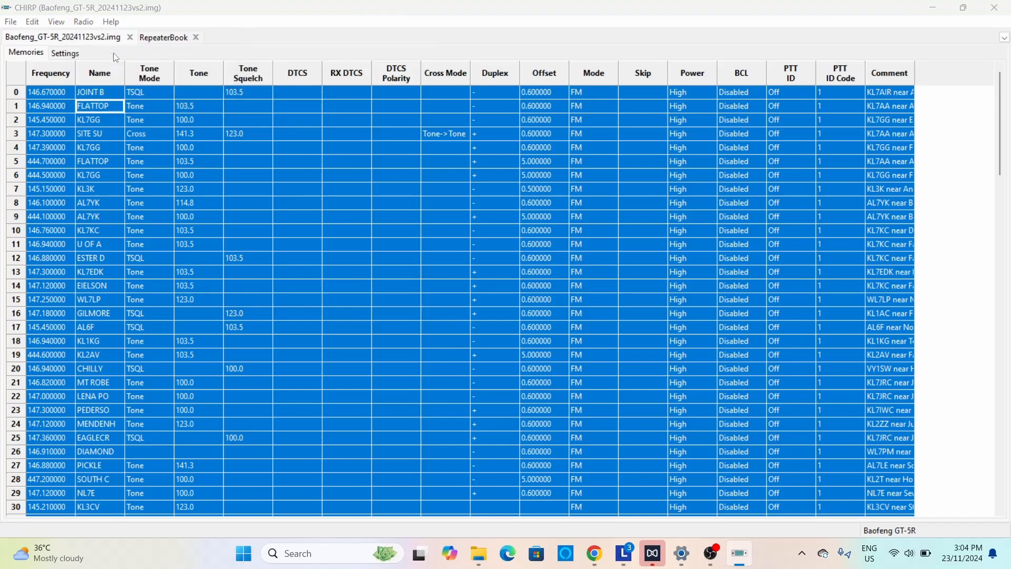
# Upload the memories to the GT-5R on port COM3 and dismiss the finished transfer.
pyautogui.click(82, 21)
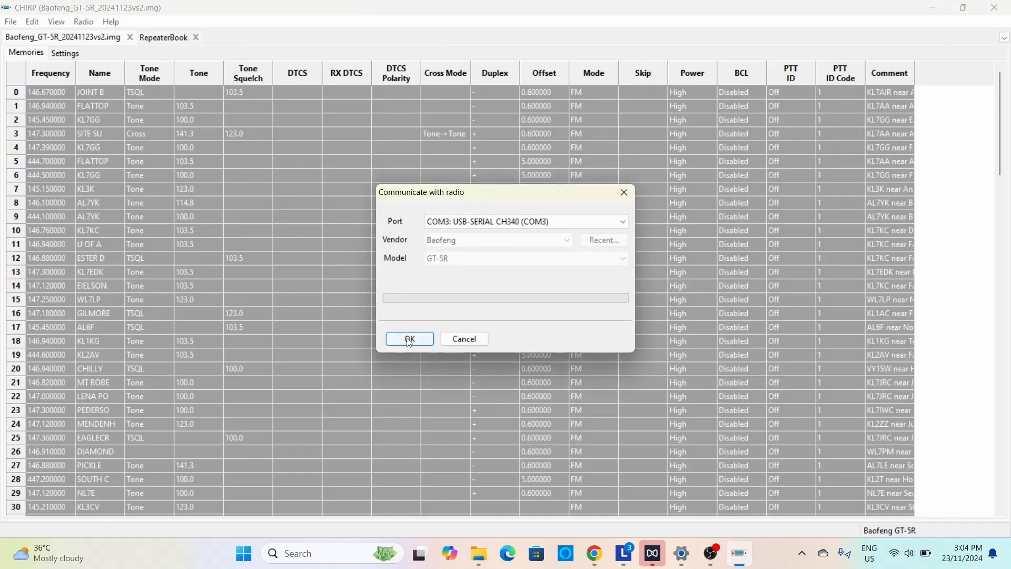
pyautogui.click(410, 338)
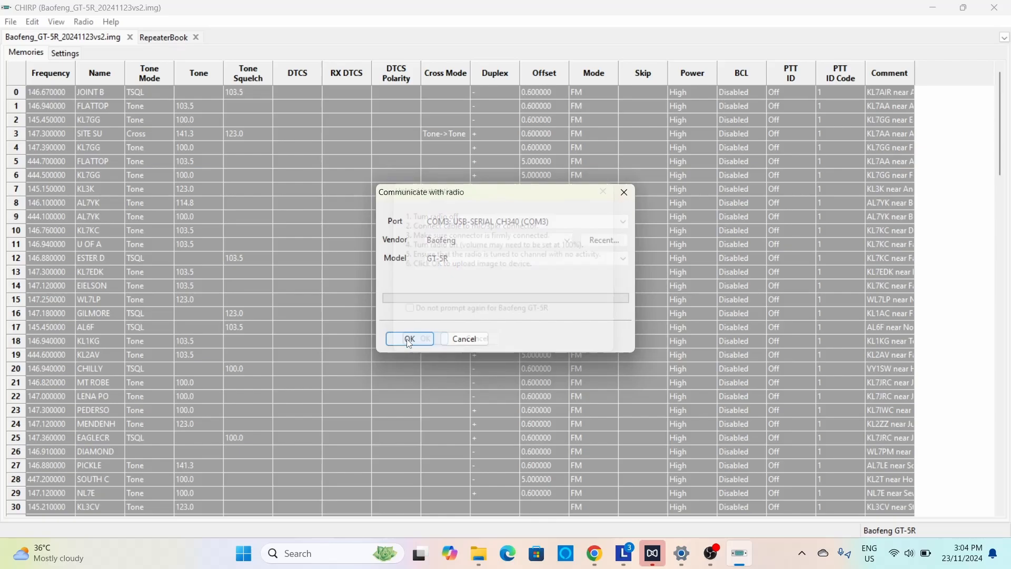
pyautogui.click(409, 338)
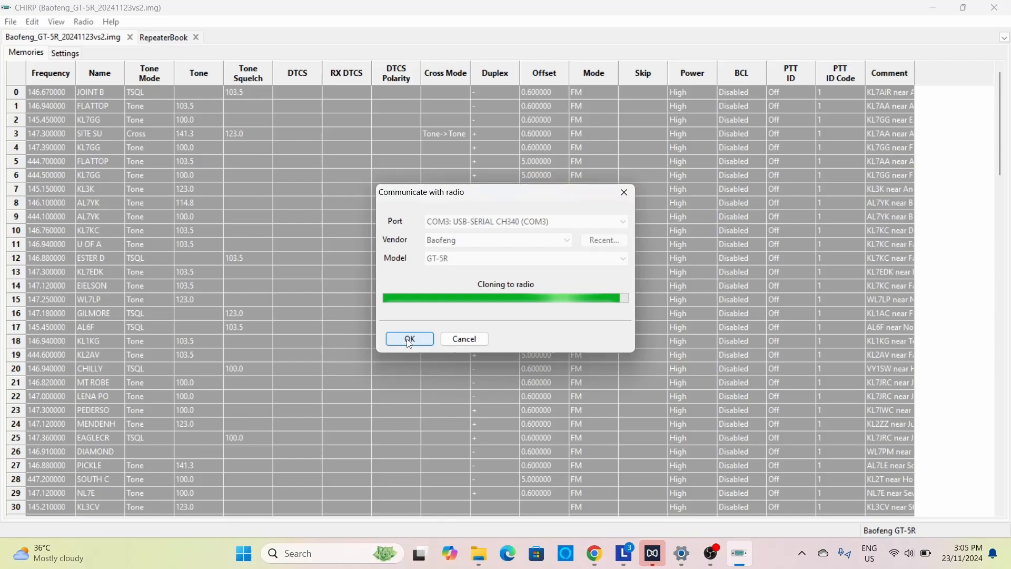
pyautogui.click(408, 338)
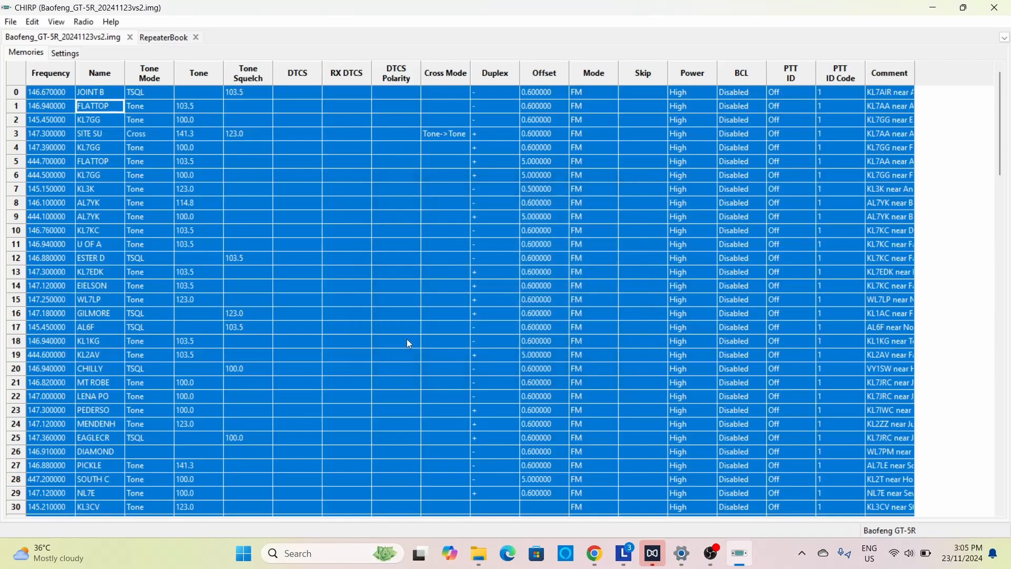